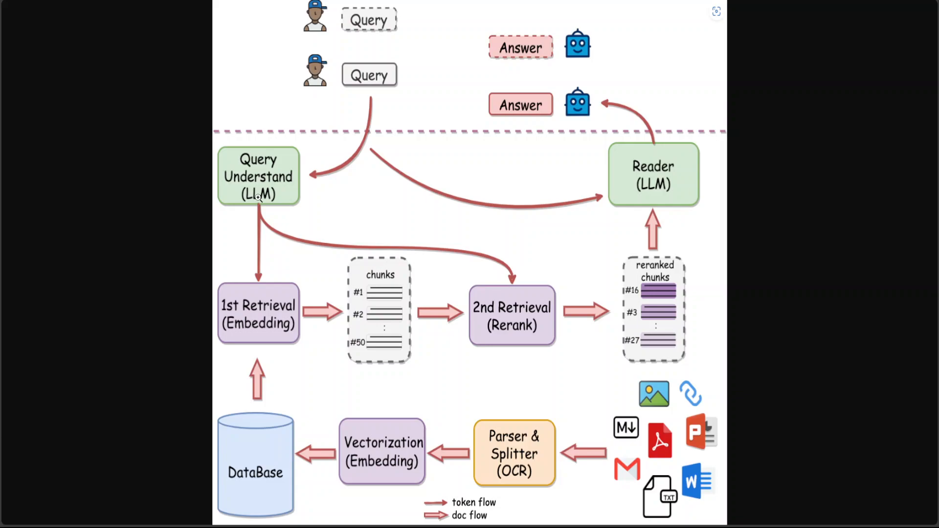
mouse_move(260, 321)
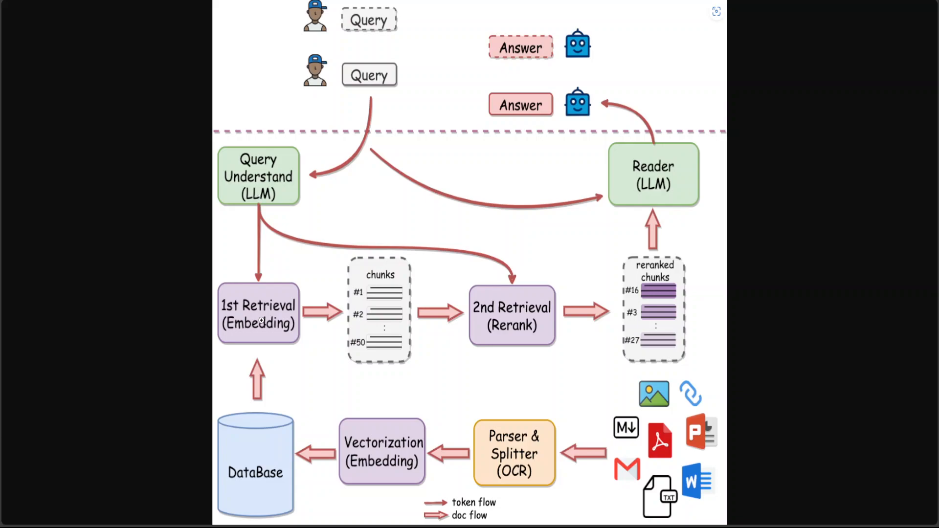
mouse_move(699, 281)
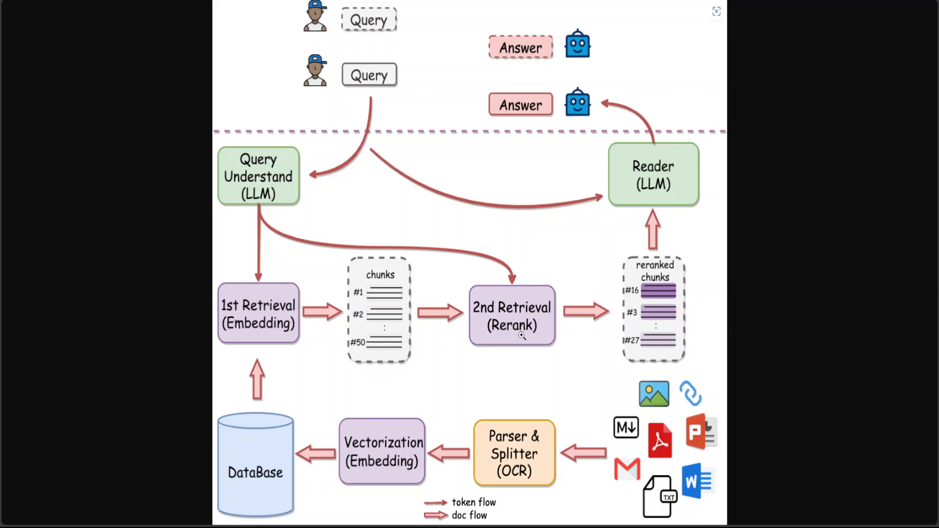
mouse_move(513, 319)
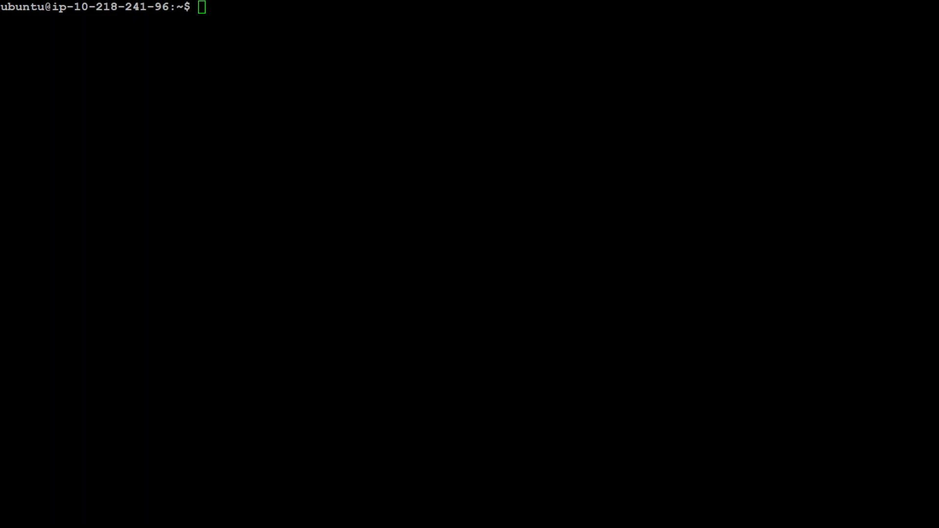
Clone the QAnything repository from github.com/netease-youdao/QAnything.git
text(git clone https://github.com/netease-youdao/QAnything.git)
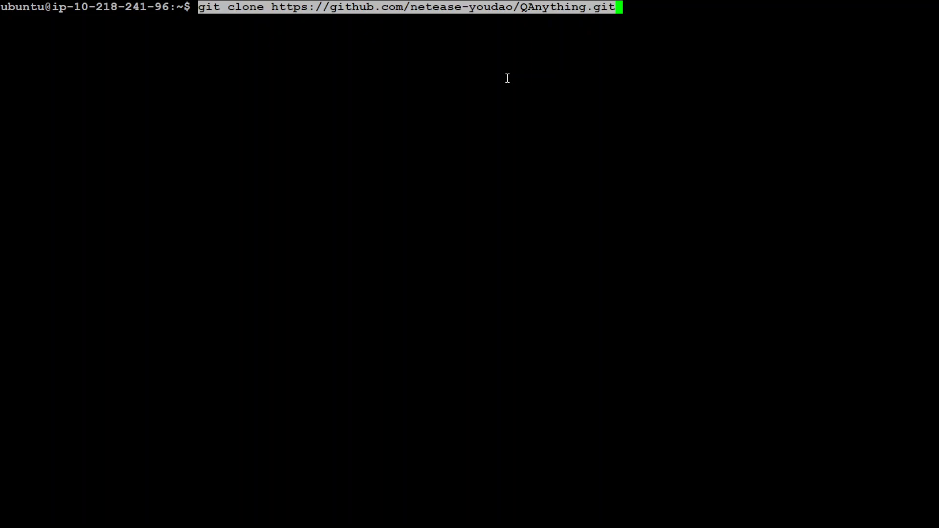
key(Return)
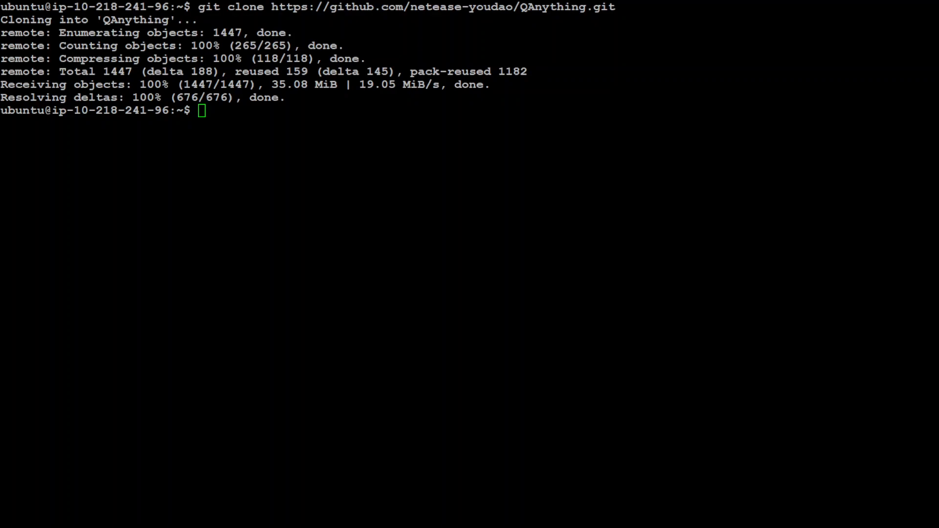
Move into the QAnything folder and prepare the startup command bash run.sh 0 for GPU 0
text(cd QAnything)
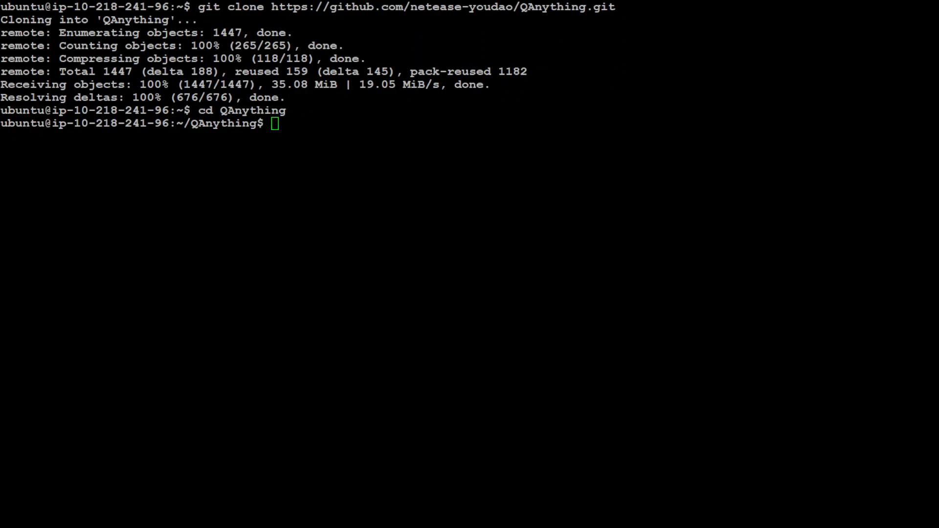
text(bash run.sh 0)
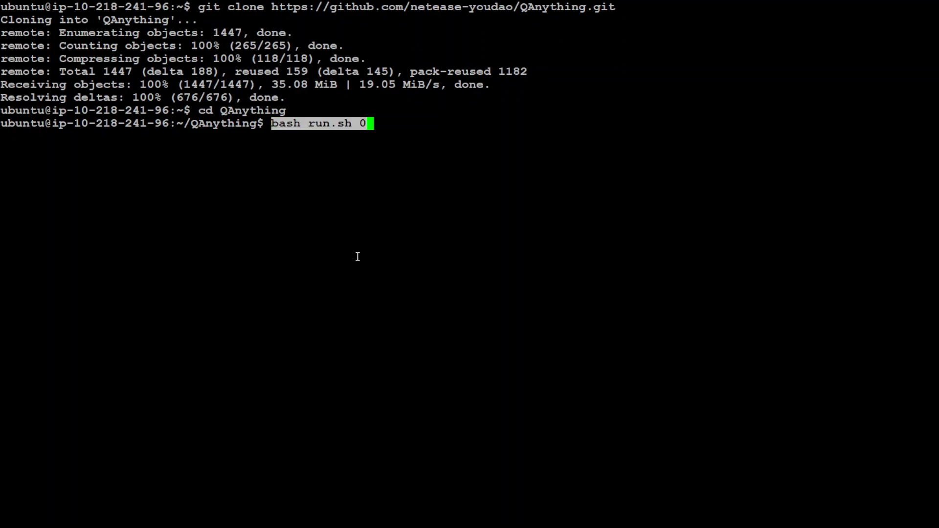
mouse_move(380, 137)
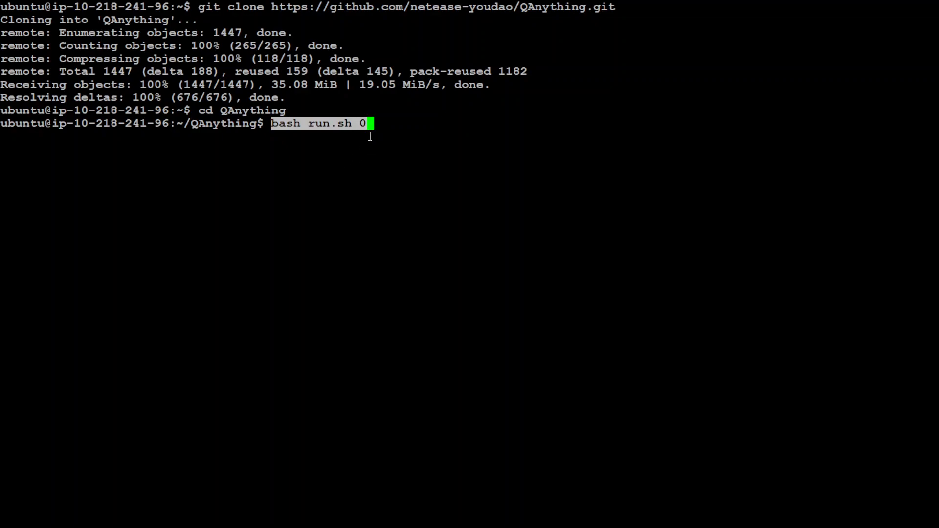
mouse_move(371, 123)
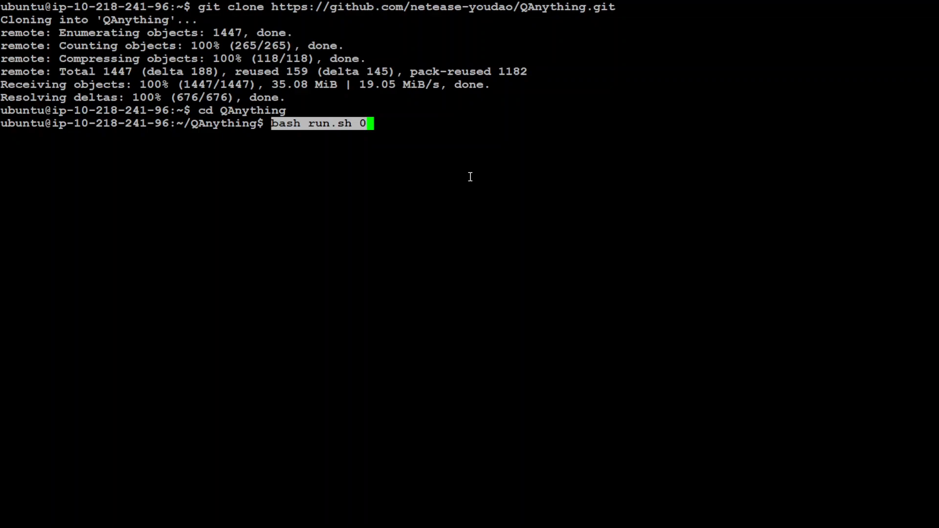
mouse_move(469, 177)
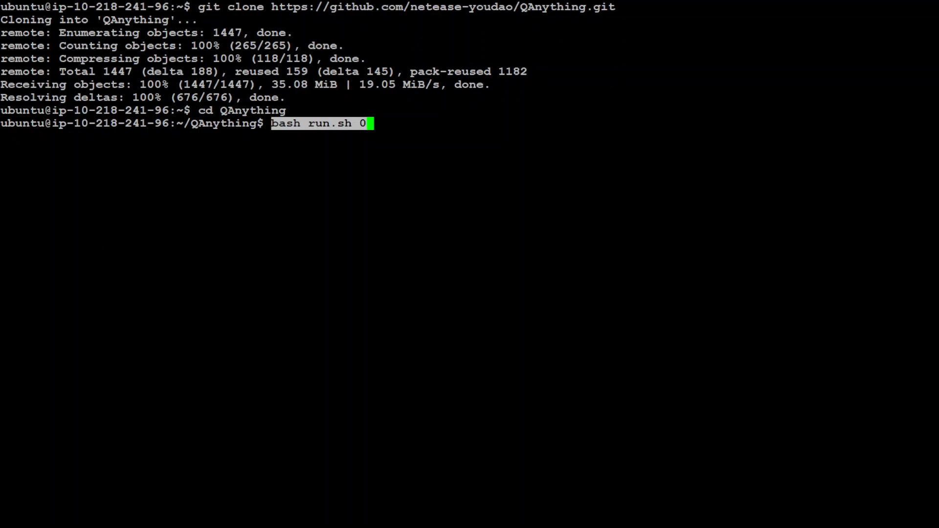
key(Return)
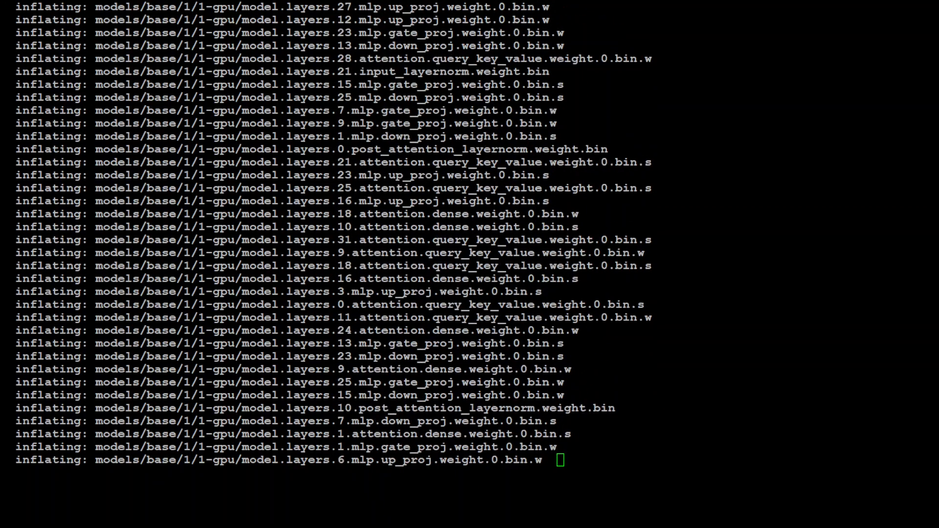
scroll(down, 3)
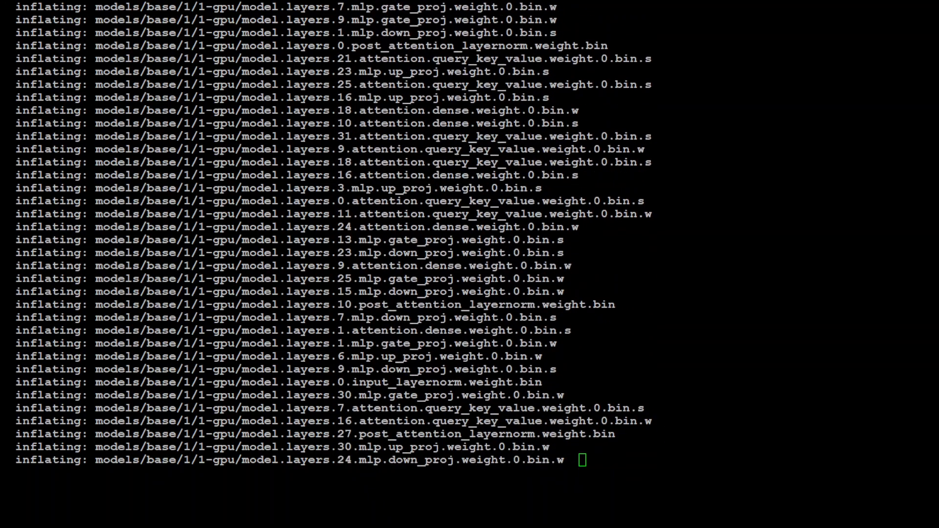
scroll(down, 3)
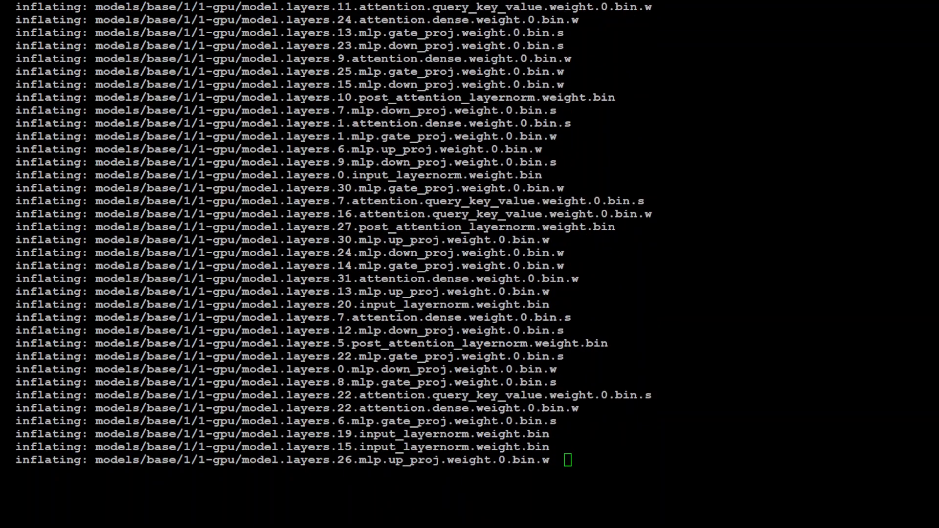
scroll(down, 3)
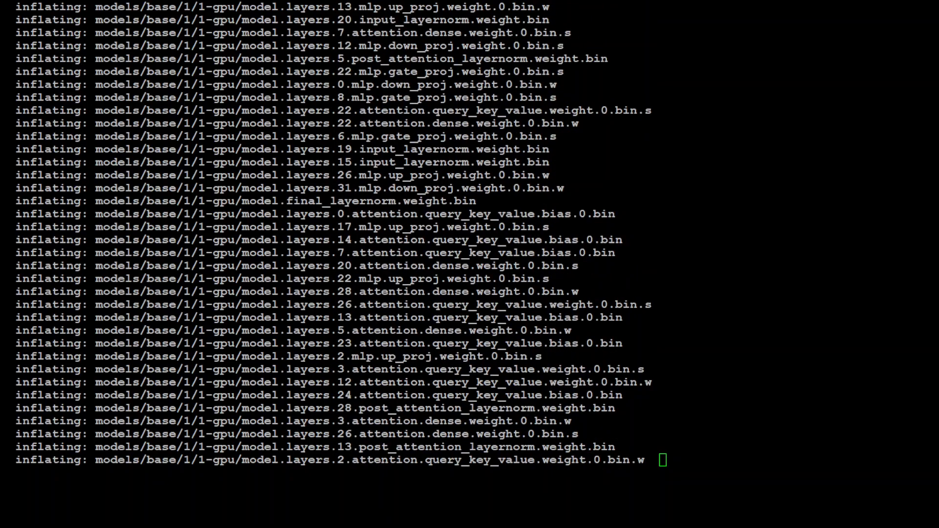
scroll(down, 3)
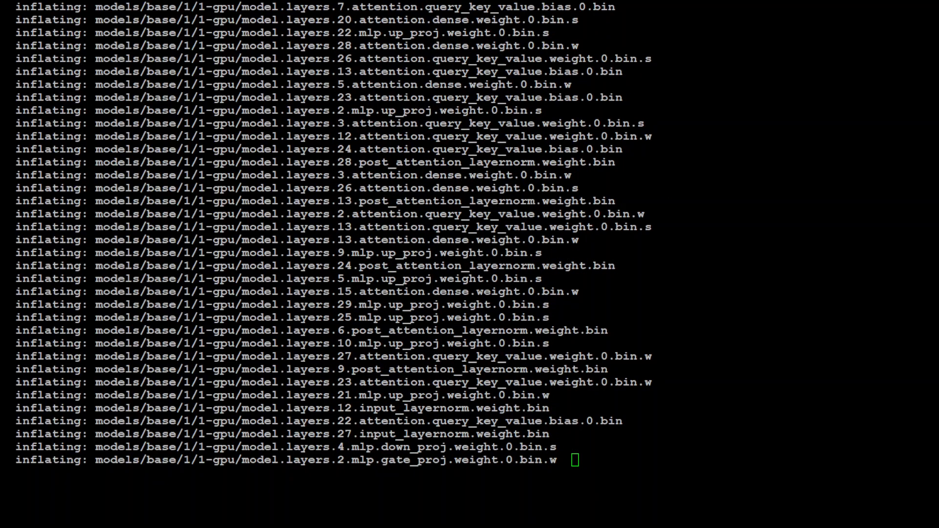
scroll(down, 3)
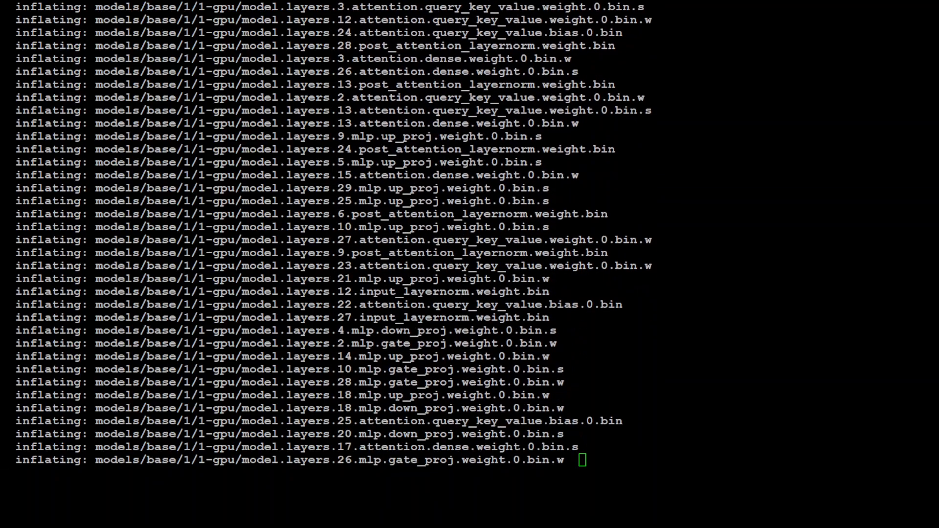
scroll(down, 3)
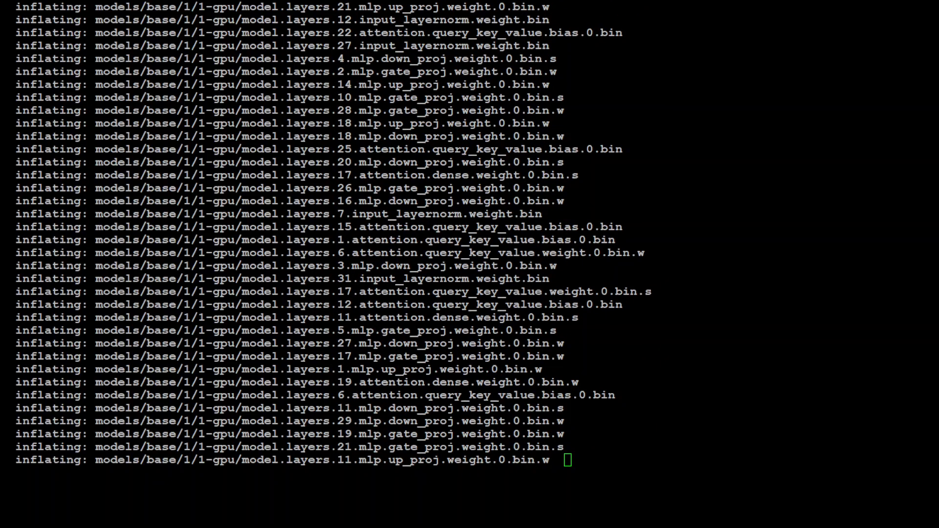
scroll(down, 3)
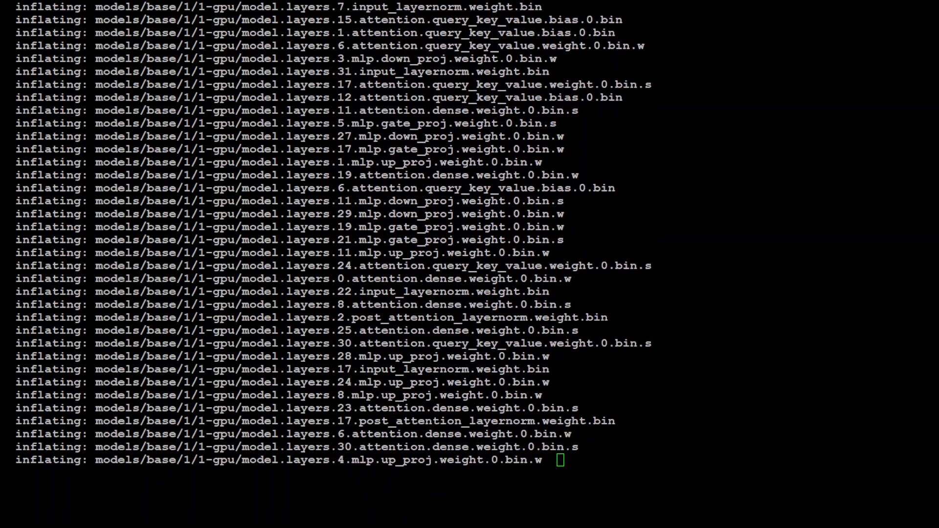
scroll(down, 3)
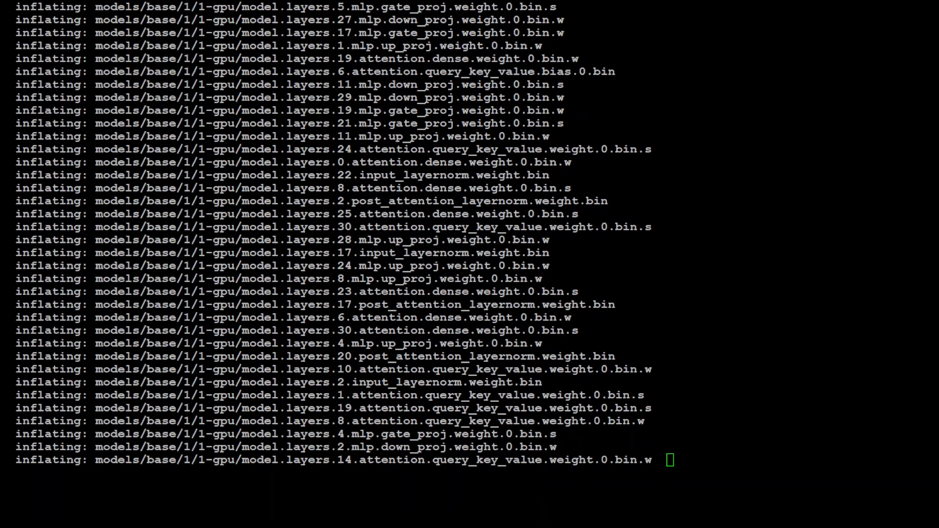
scroll(down, 3)
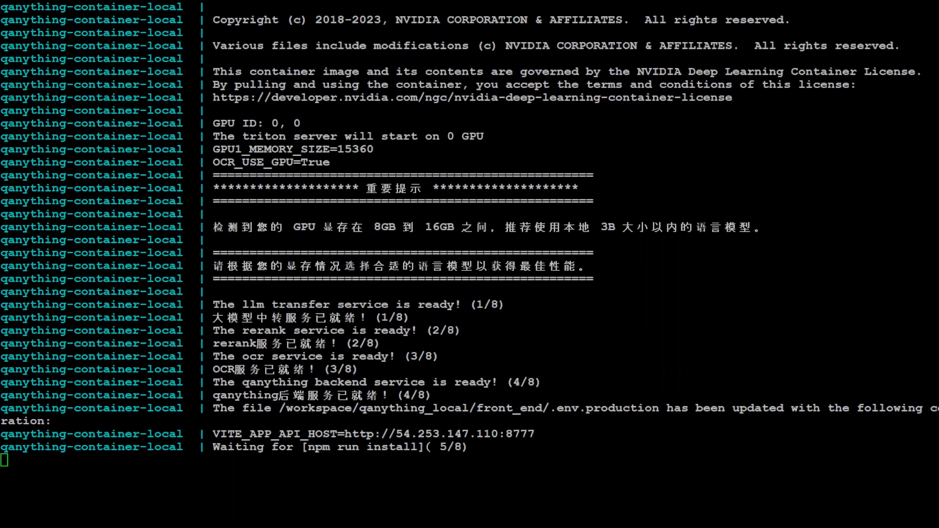
Scroll the container logs while the LLM, rerank, OCR and backend services start
scroll(down, 3)
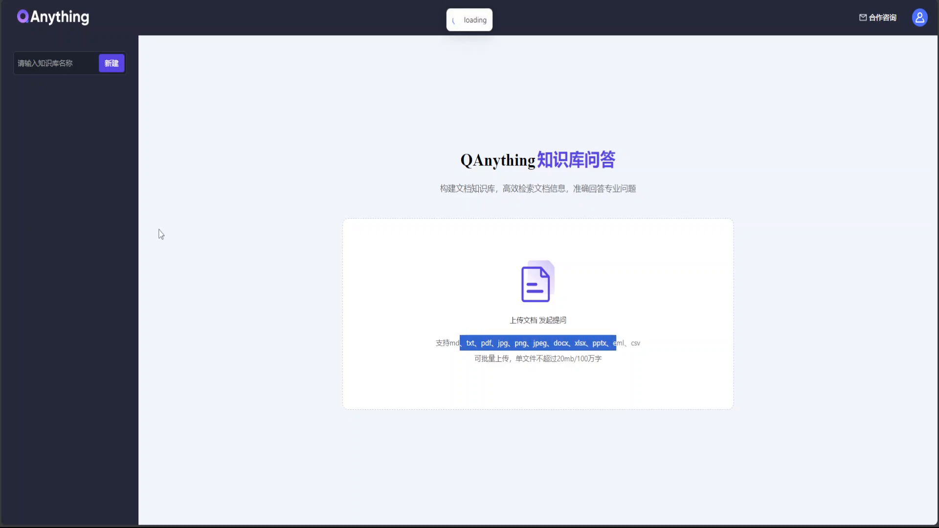
mouse_move(530, 311)
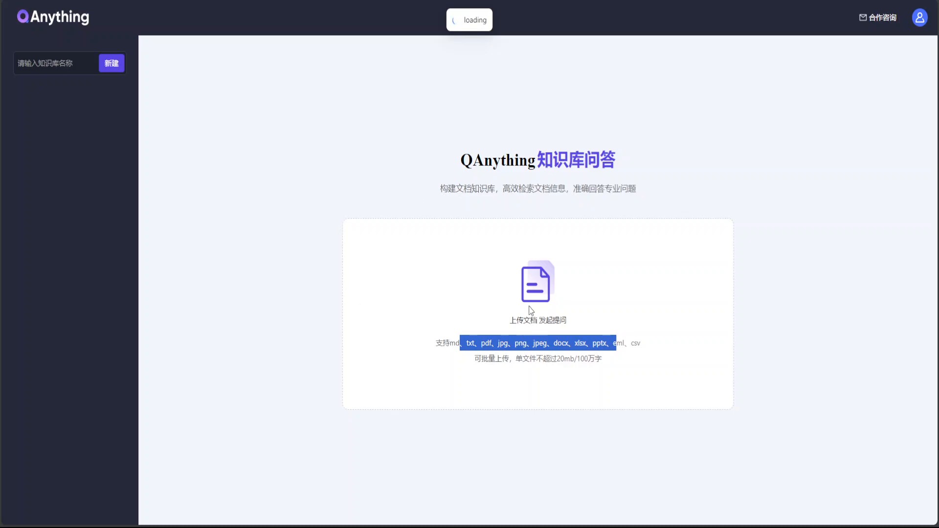
Upload e10897.pdf into the default knowledge base and confirm to see it in the document list
click(535, 284)
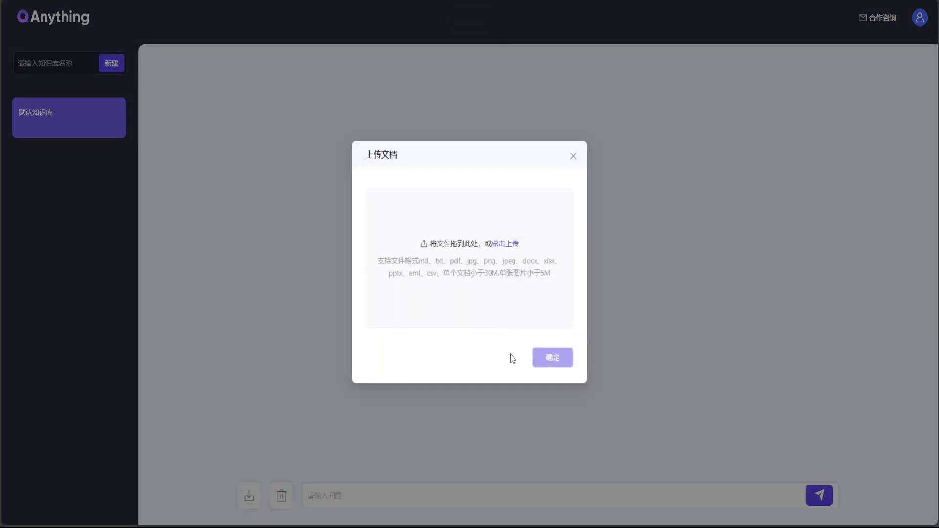
mouse_move(505, 247)
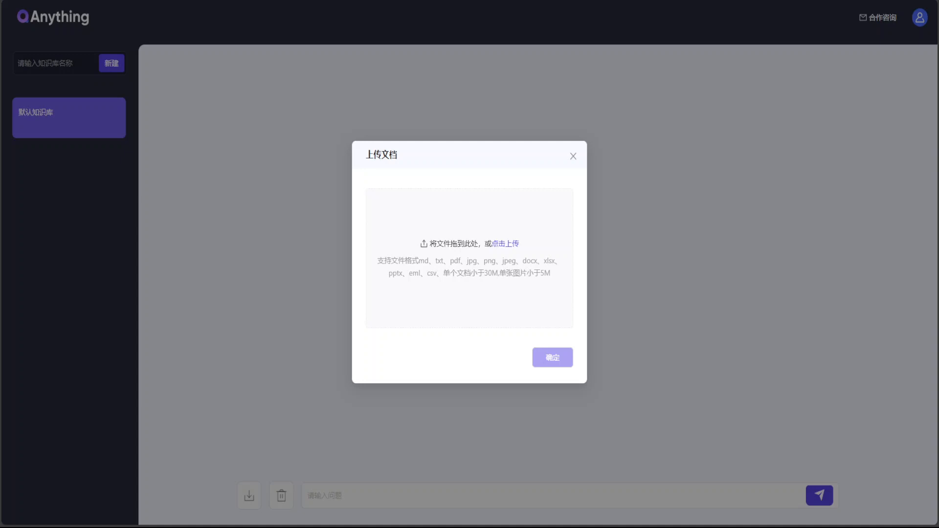
click(508, 243)
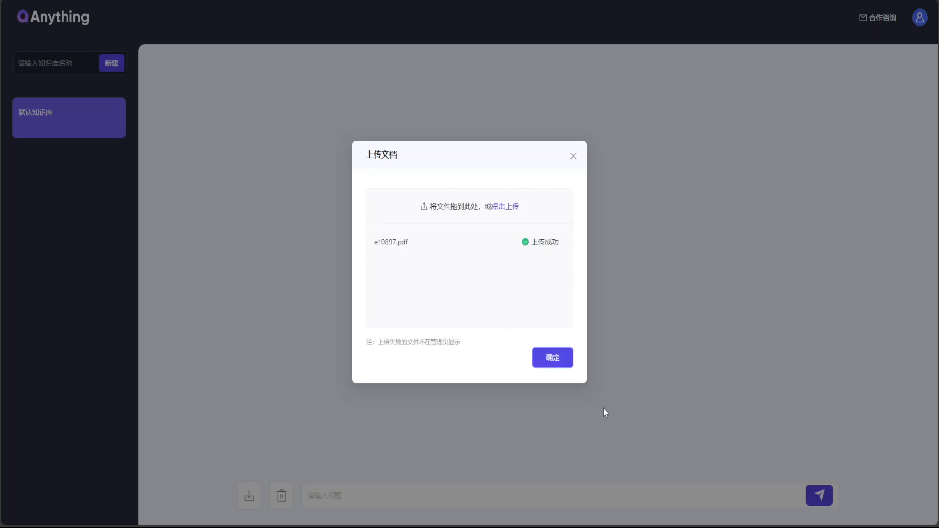
click(551, 358)
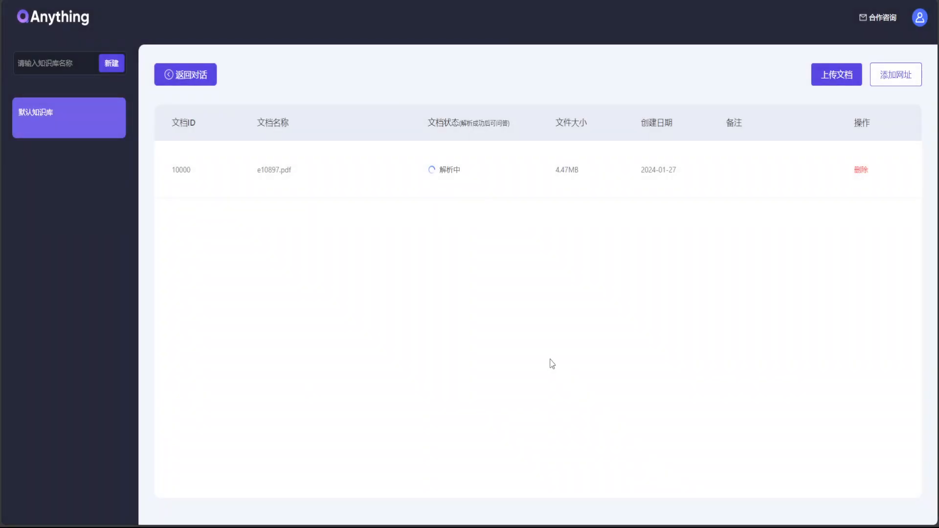
mouse_move(771, 168)
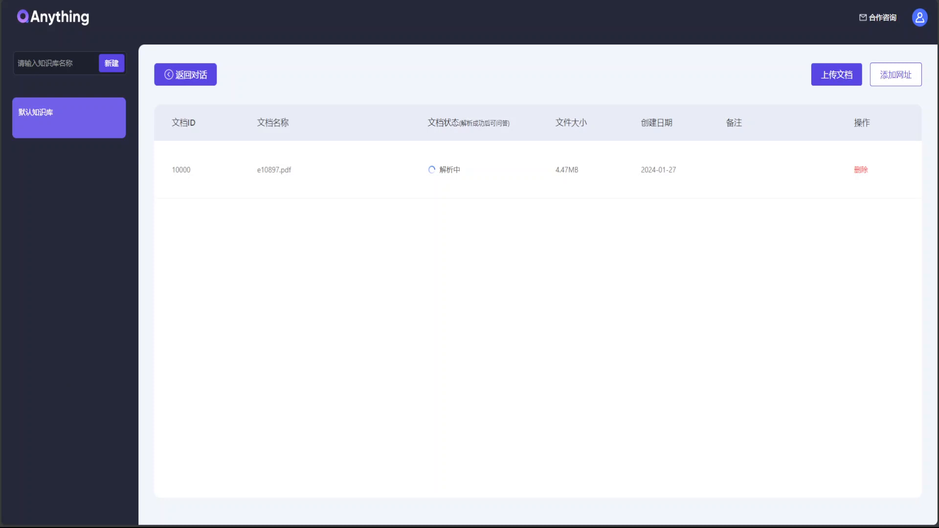
Return to the chat view of the default knowledge base via 返回对话
click(185, 74)
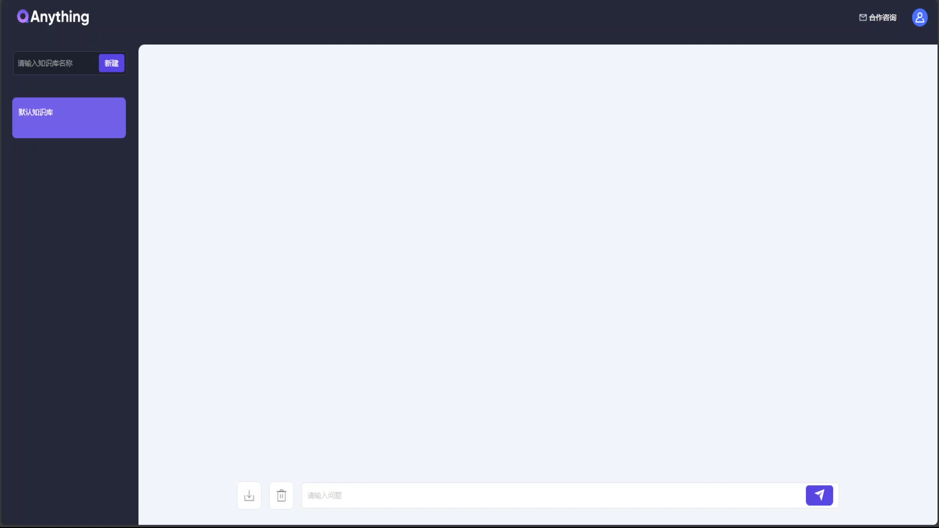
Send the question "whats the topic of the file" in the knowledge base chat
right_click(68, 117)
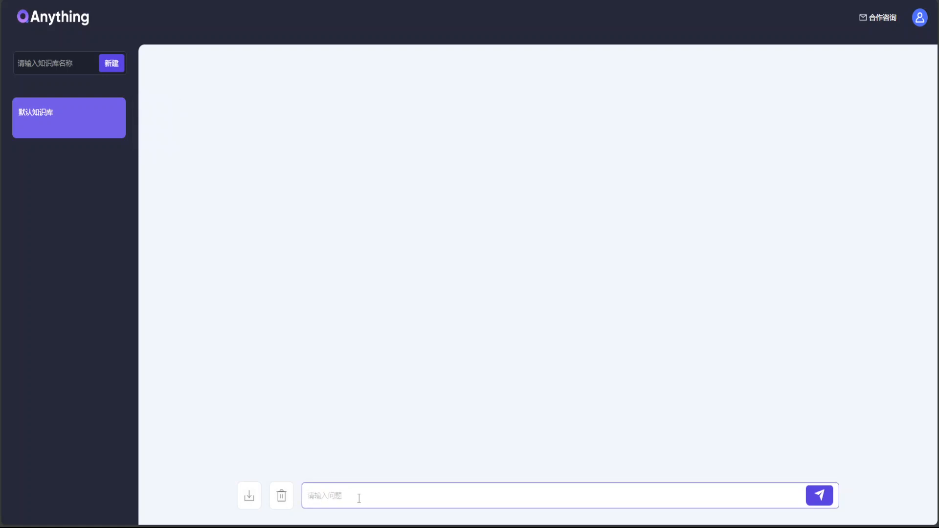
text(whats)
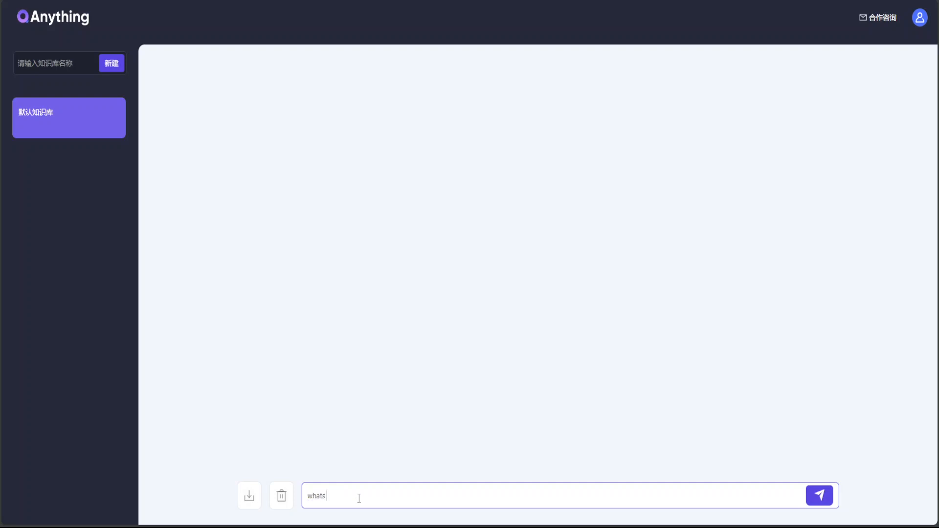
text(the topic of)
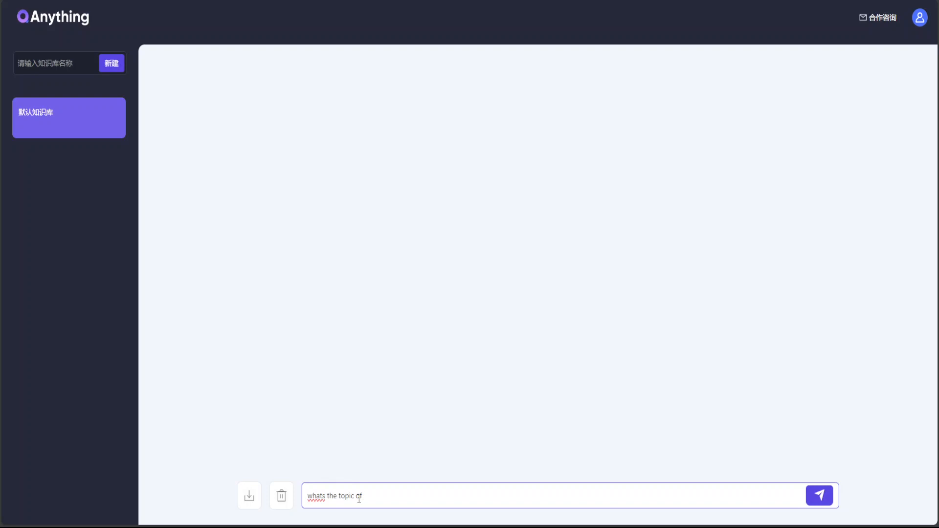
text(the file)
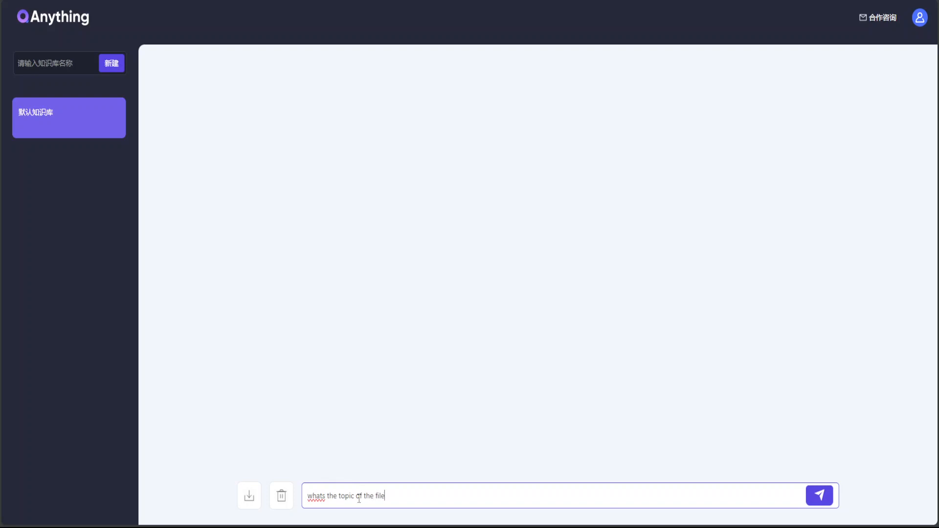
click(818, 494)
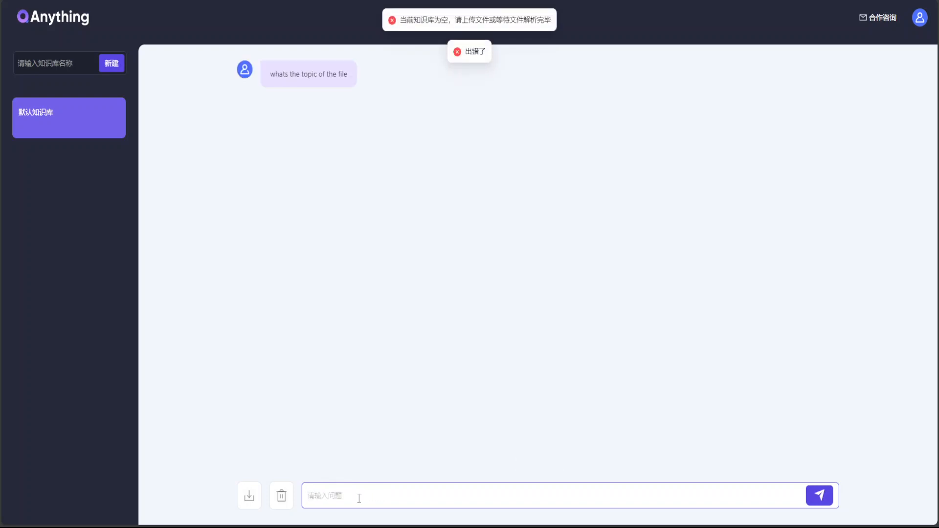
mouse_move(545, 226)
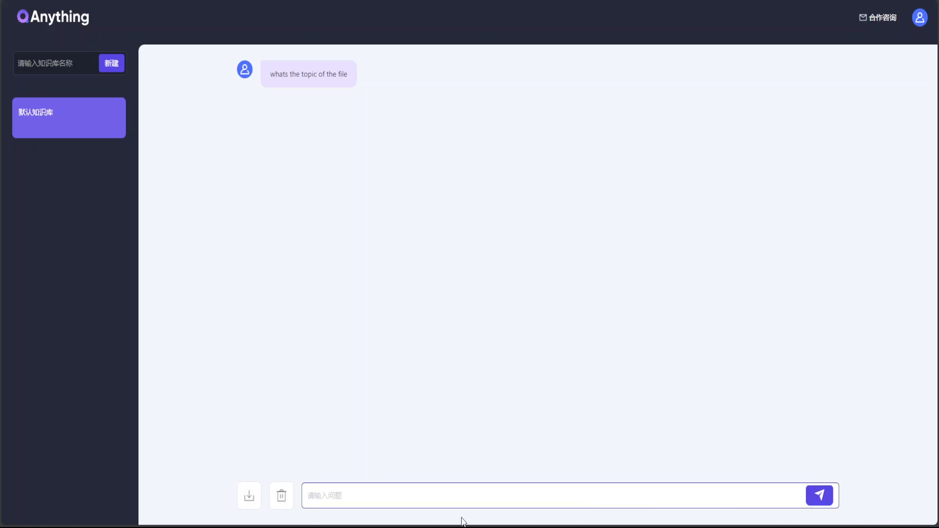
Prepare to enter another question after the unparsed-file error
click(538, 495)
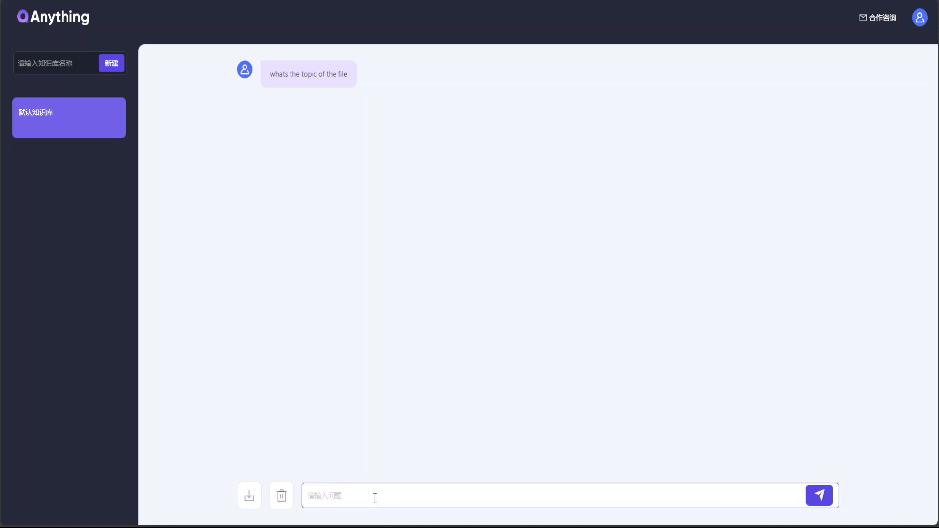
mouse_move(721, 92)
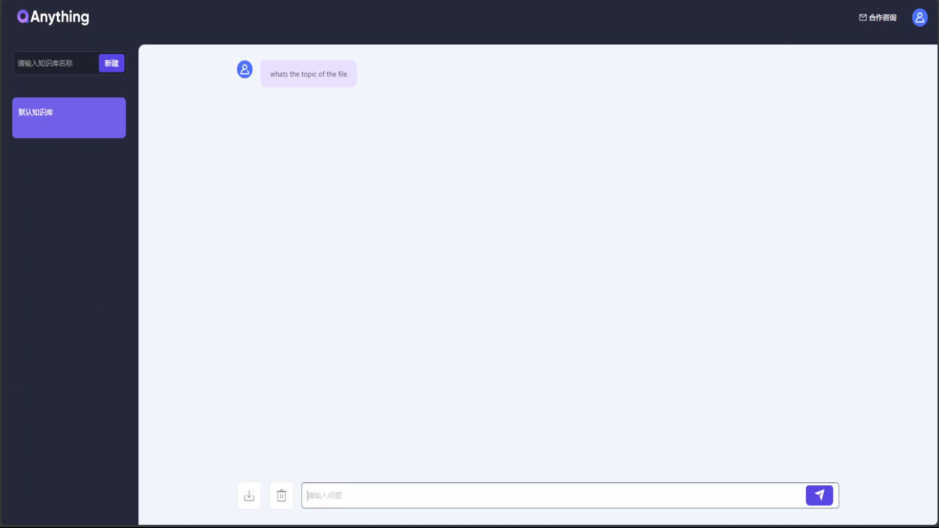
click(69, 117)
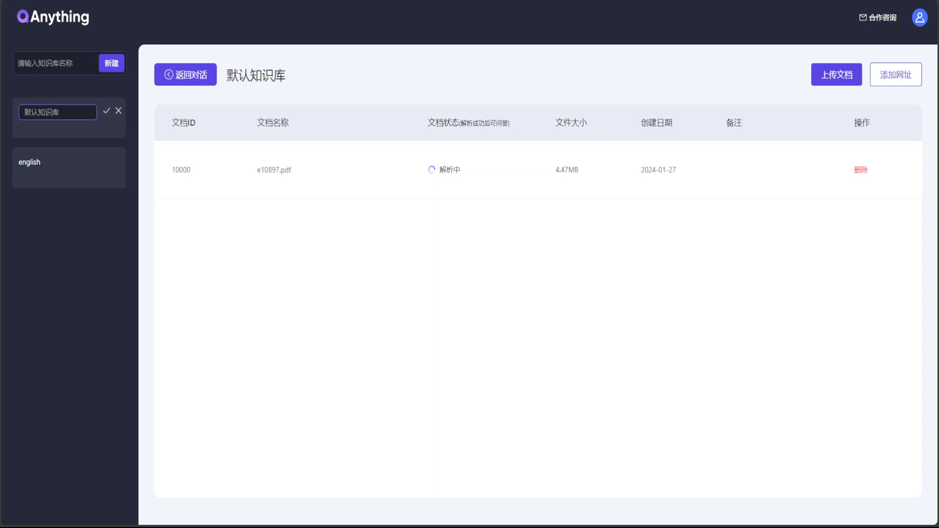
Show the knowledge base actions menu in the sidebar, then dismiss it
right_click(57, 112)
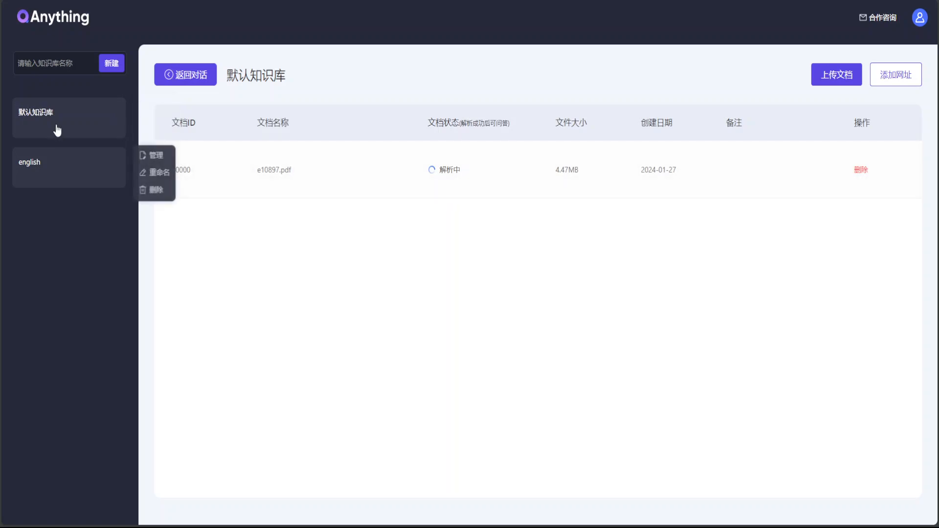
click(283, 302)
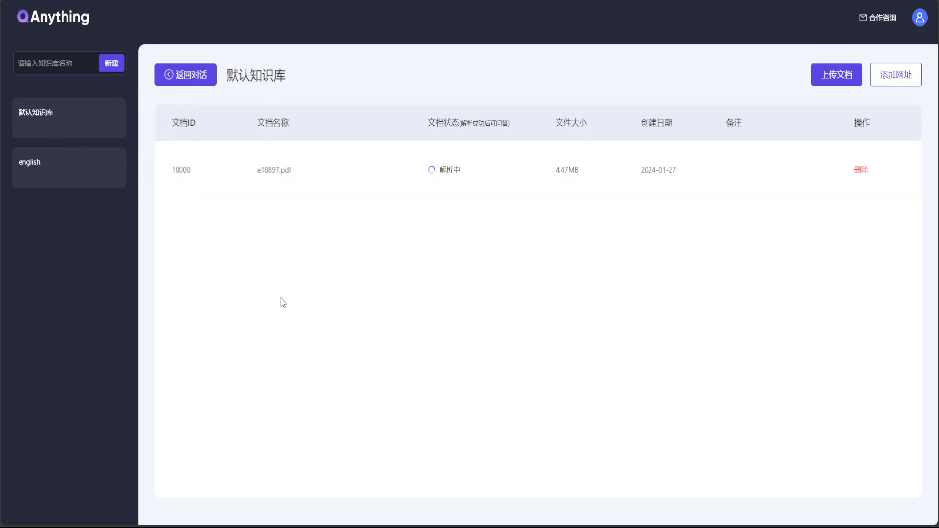
mouse_move(276, 282)
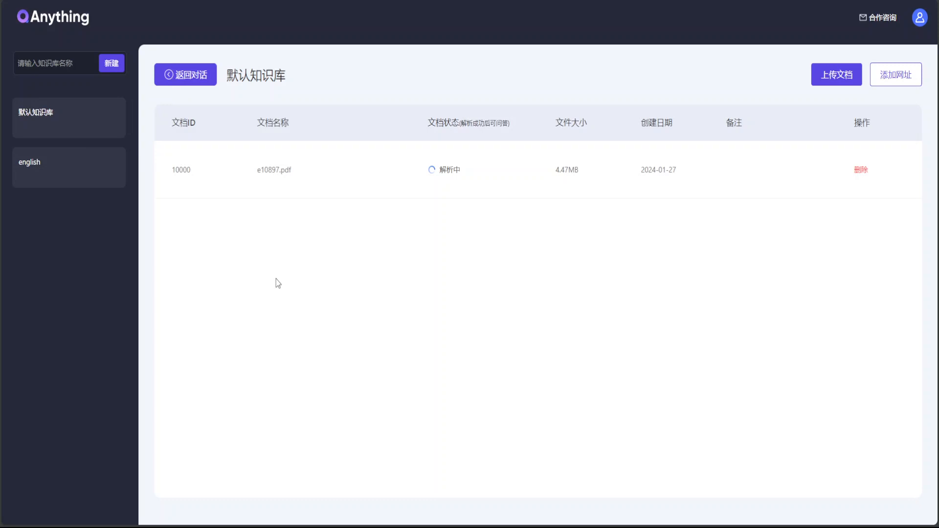
mouse_move(834, 74)
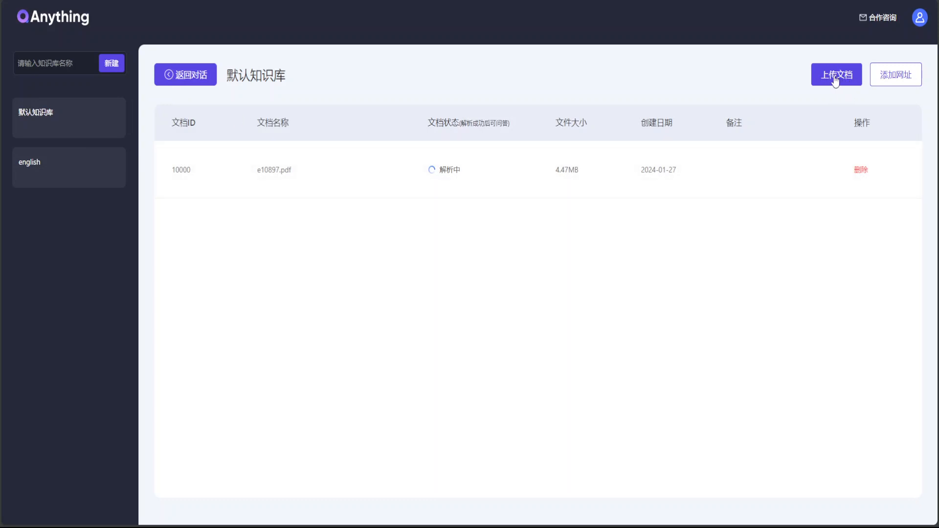
mouse_move(877, 89)
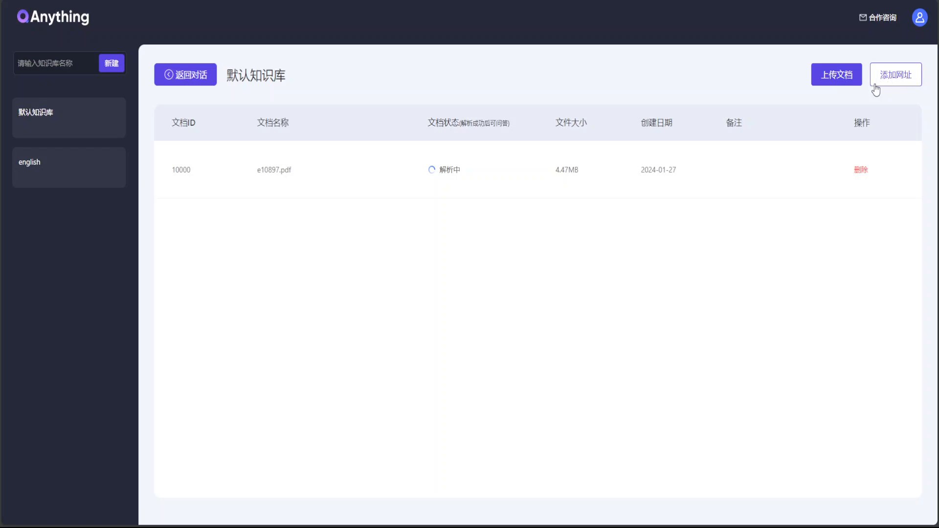
mouse_move(422, 100)
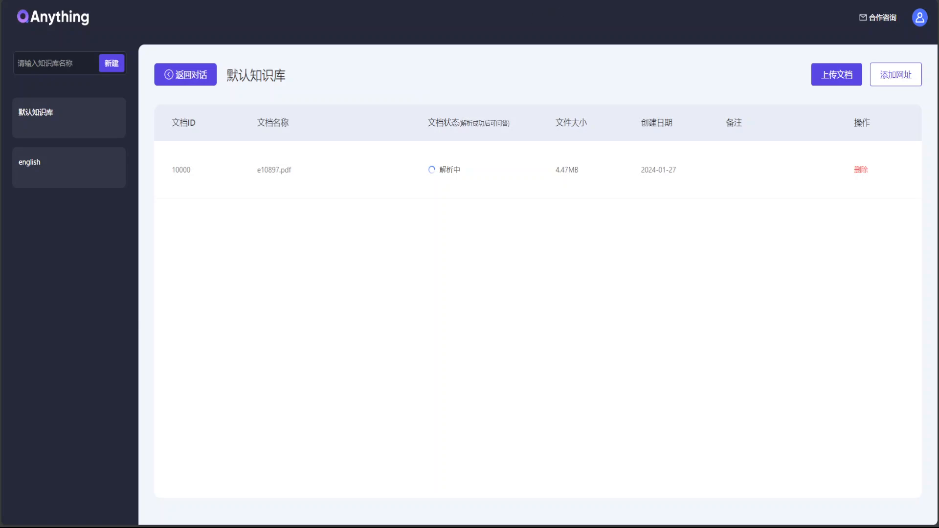
mouse_move(228, 317)
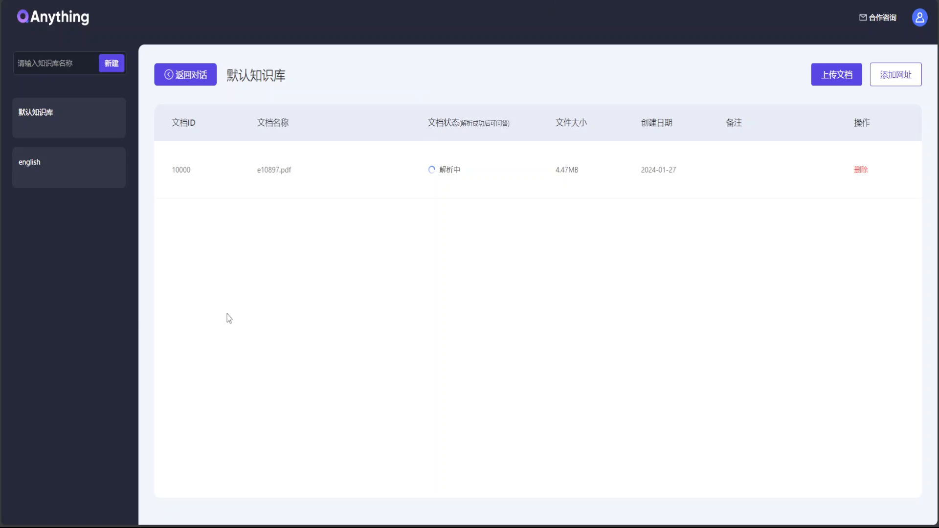